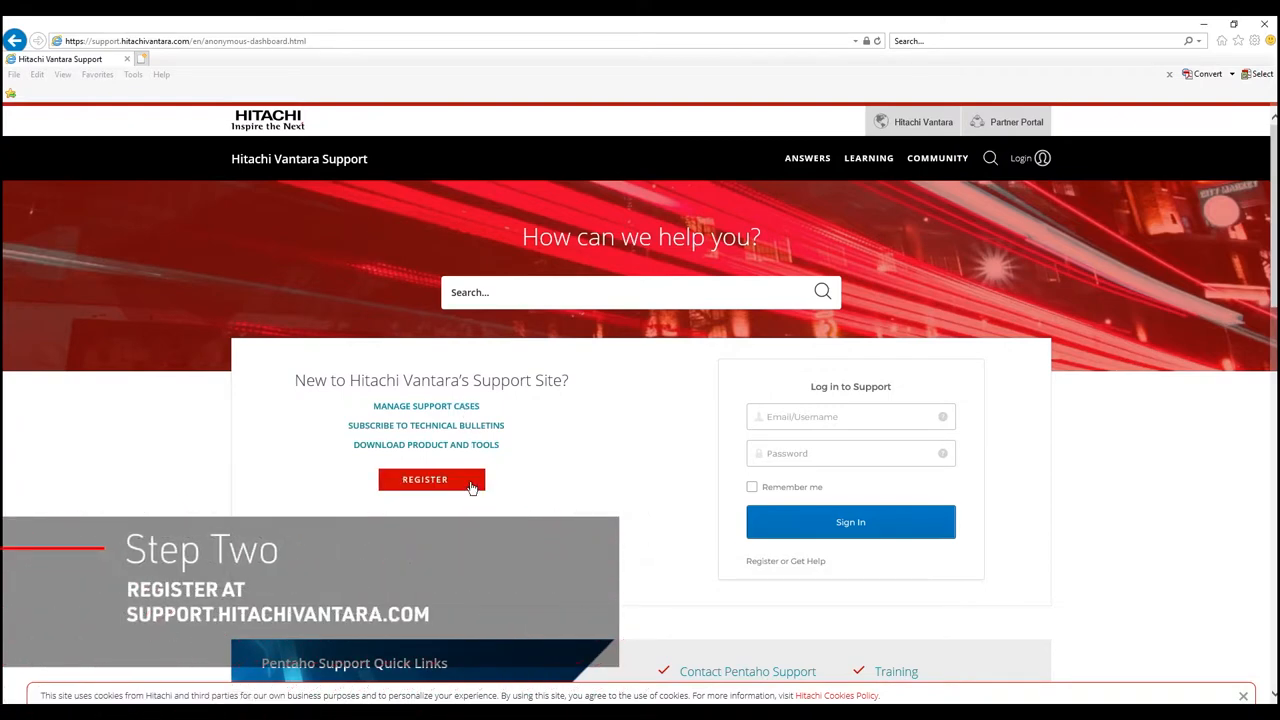
- Register a new Hitachi Vantara Support account, agreeing to the privacy policy and terms
click(424, 480)
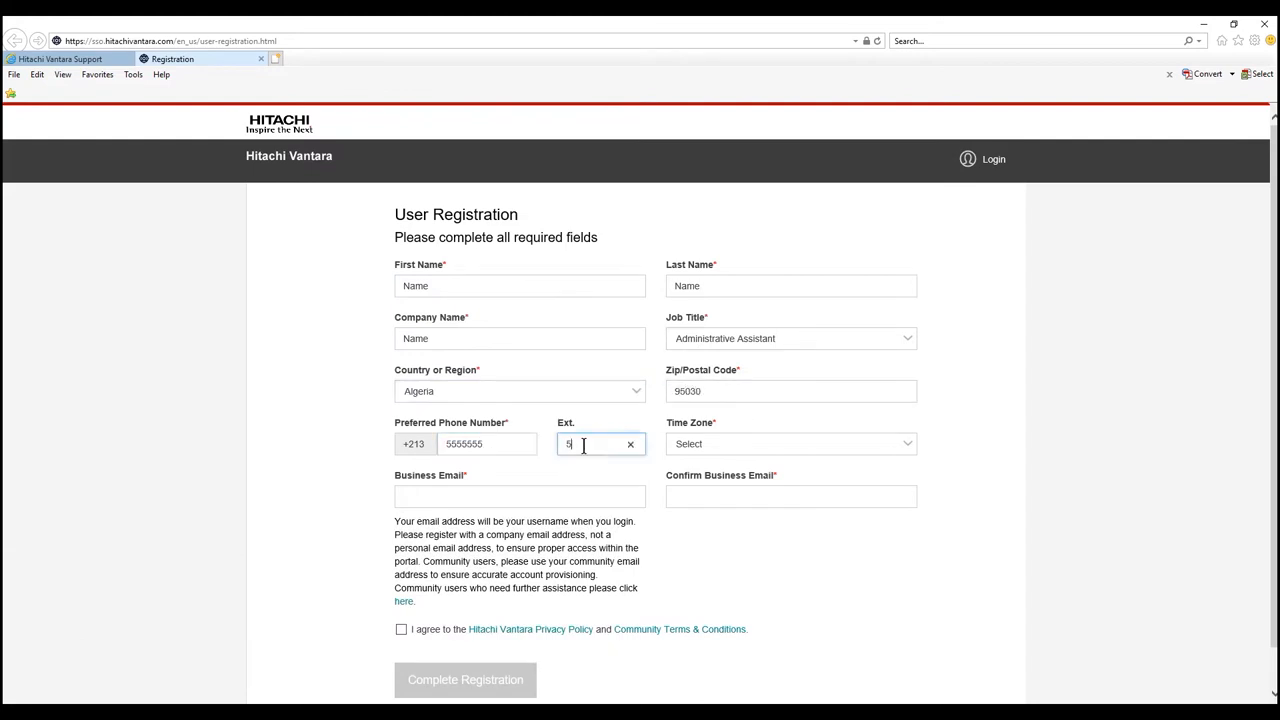
click(400, 628)
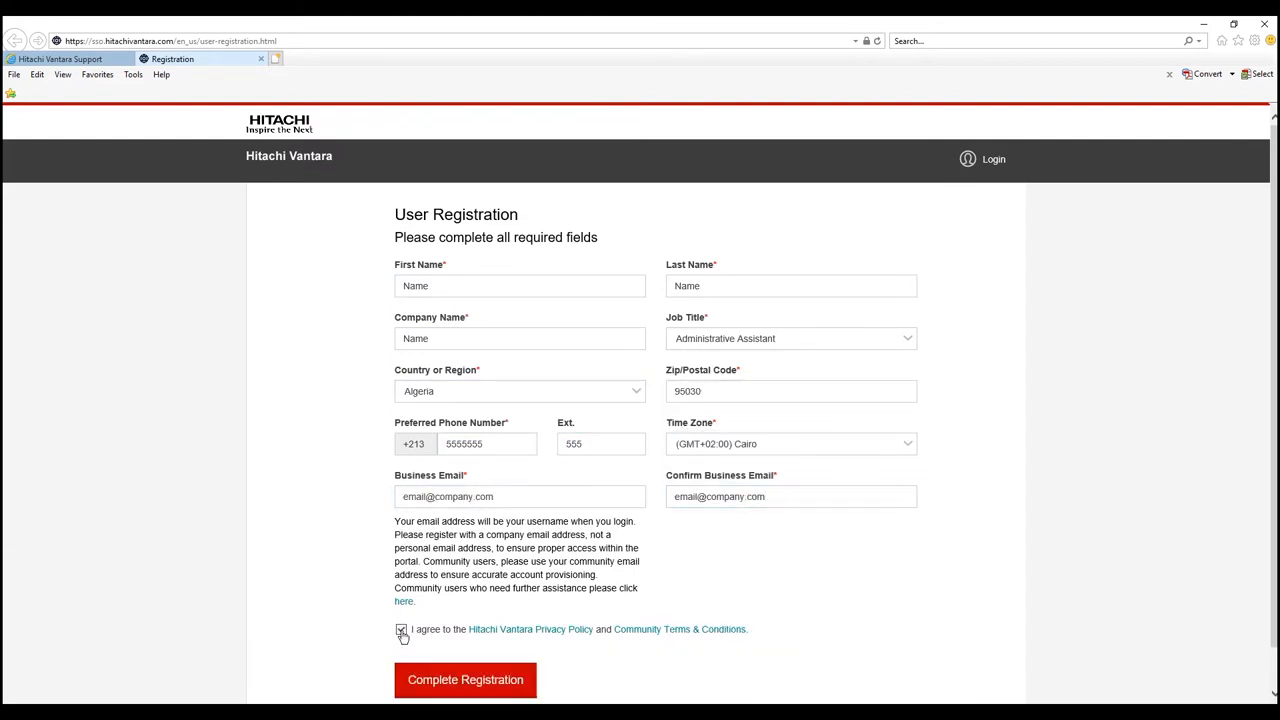
click(464, 680)
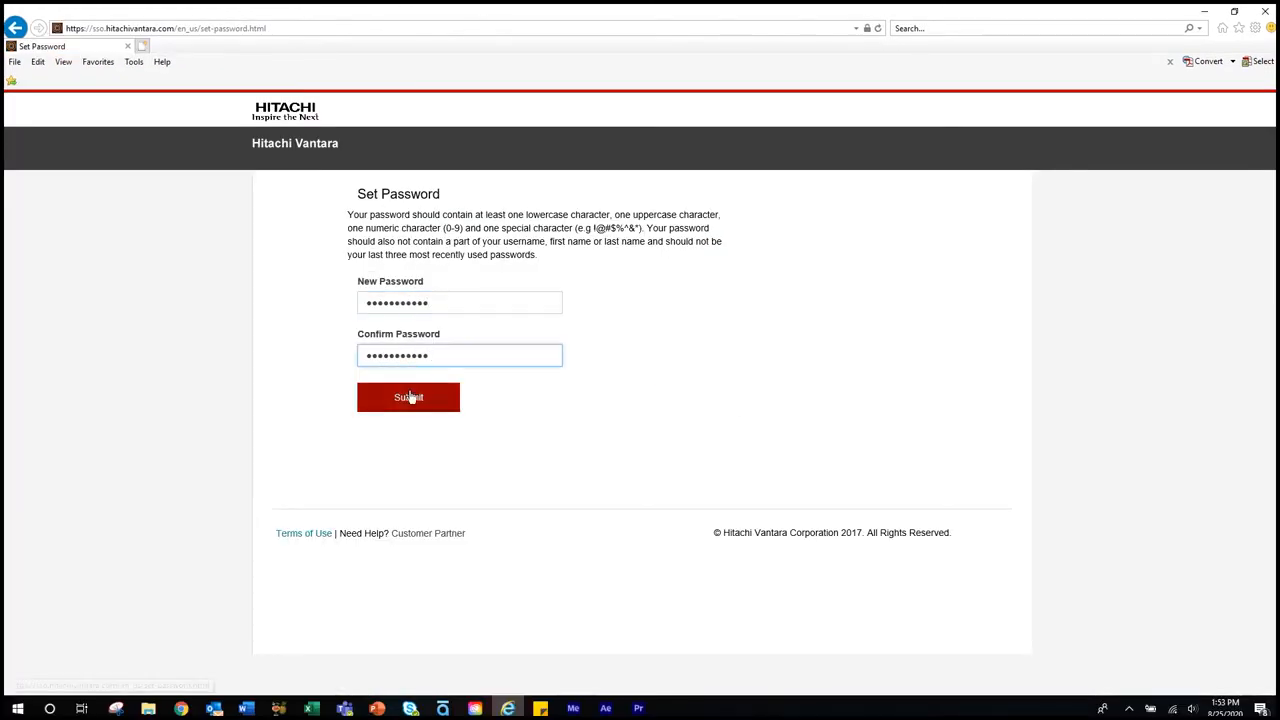
- Save the new account password and start the site's welcome tour, advancing one step
click(408, 396)
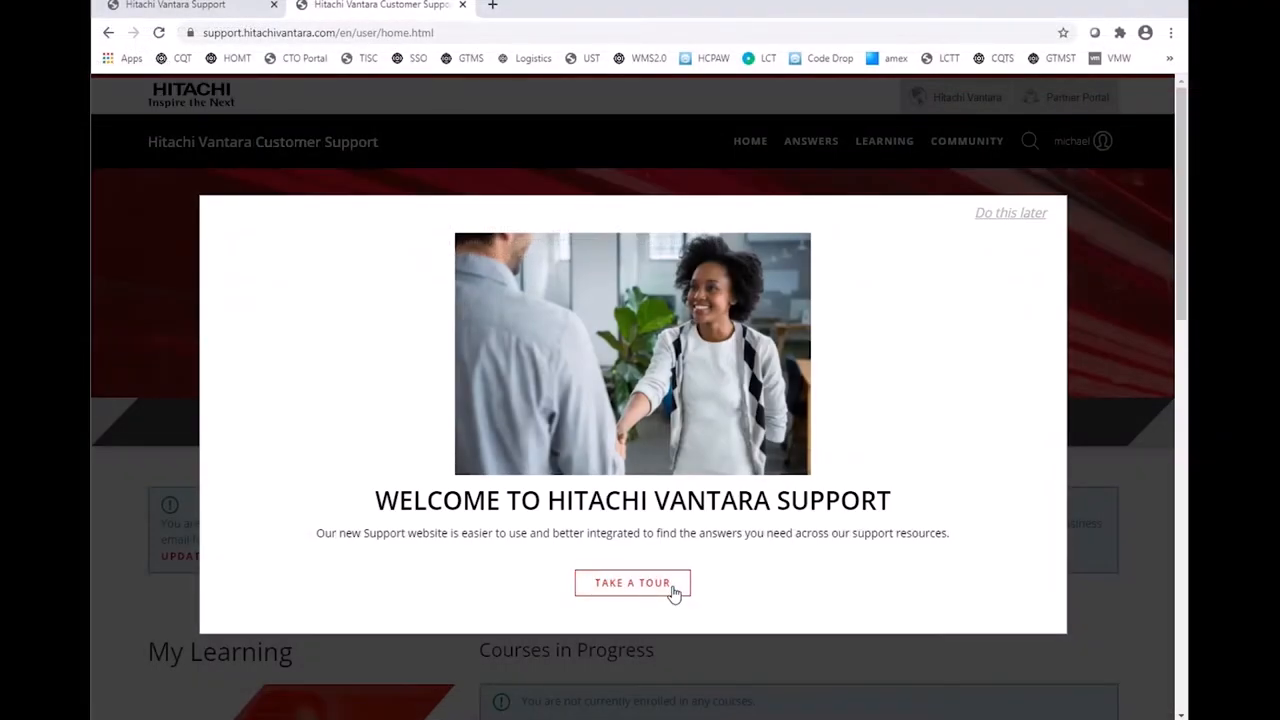
click(632, 582)
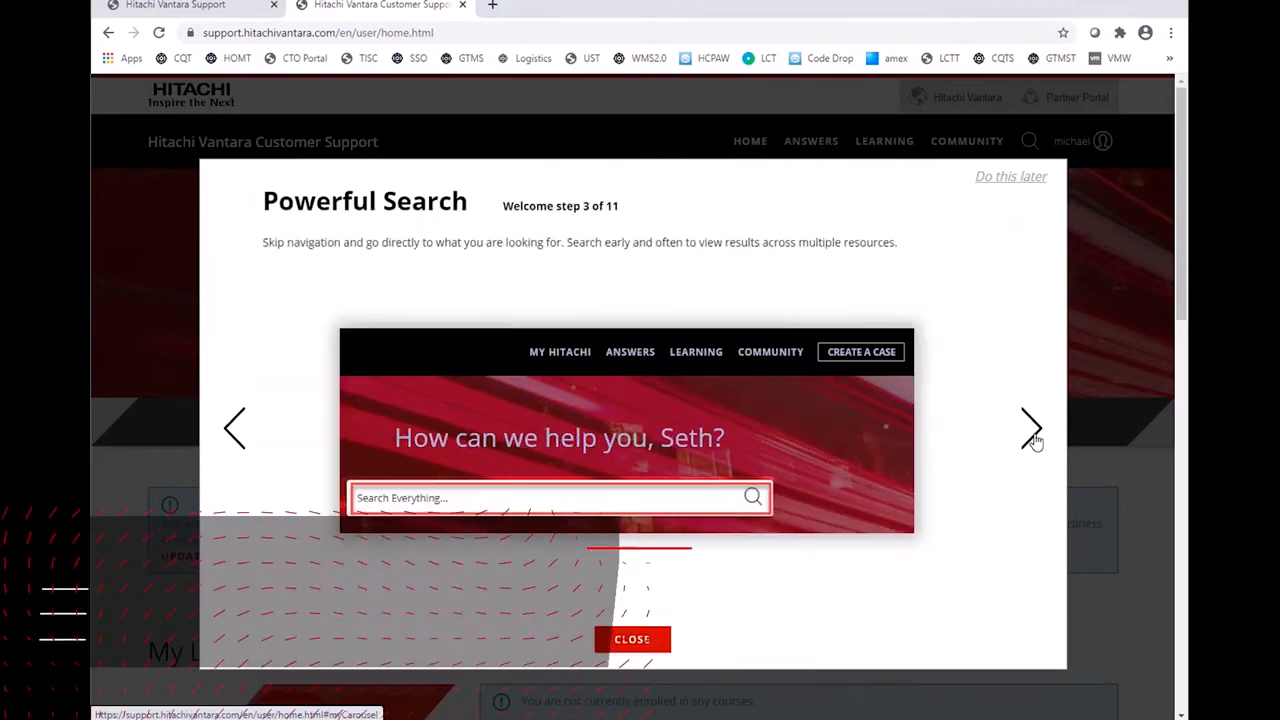
click(1032, 428)
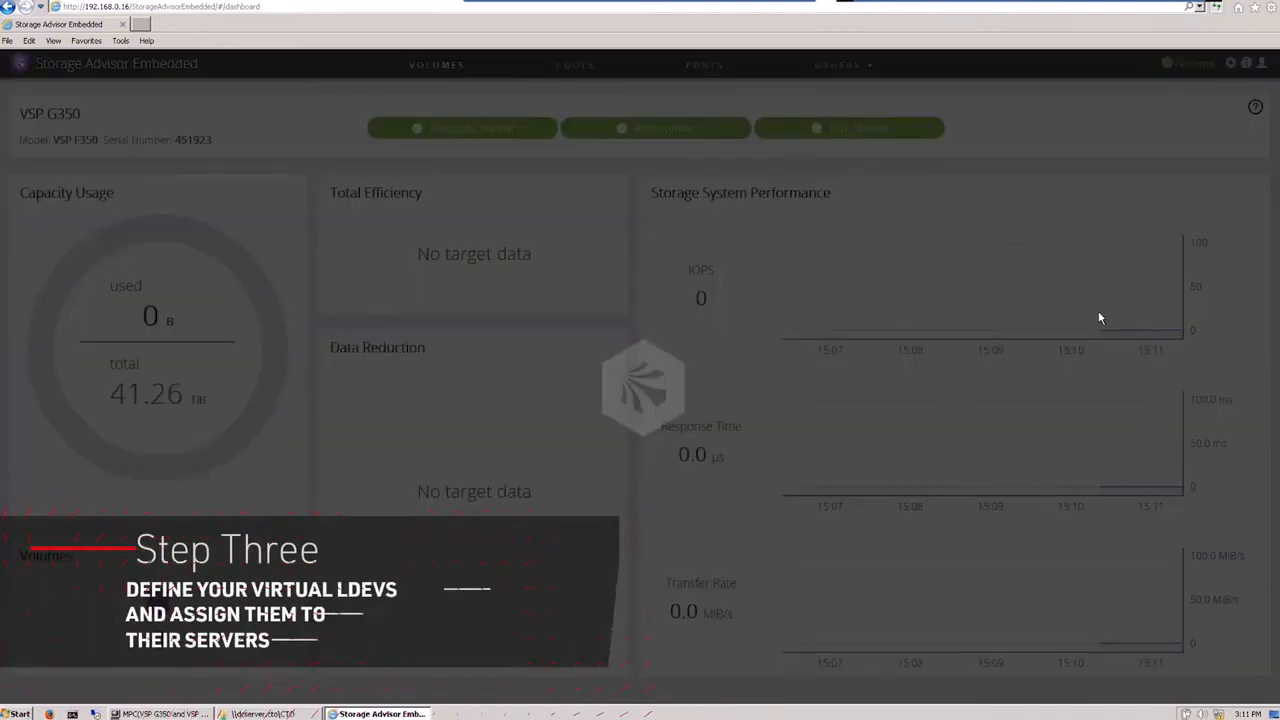
- Go to the Volumes page and start the Create Volumes form with default pool
click(436, 64)
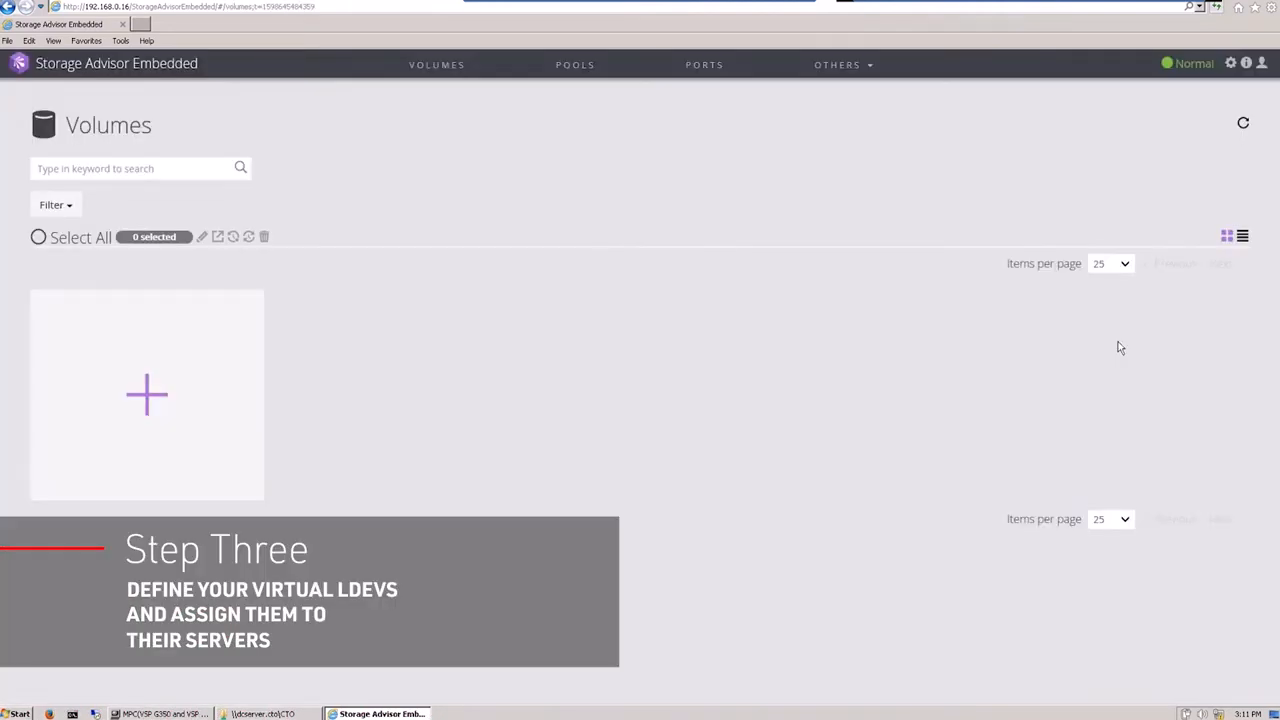
mouse_move(1120, 358)
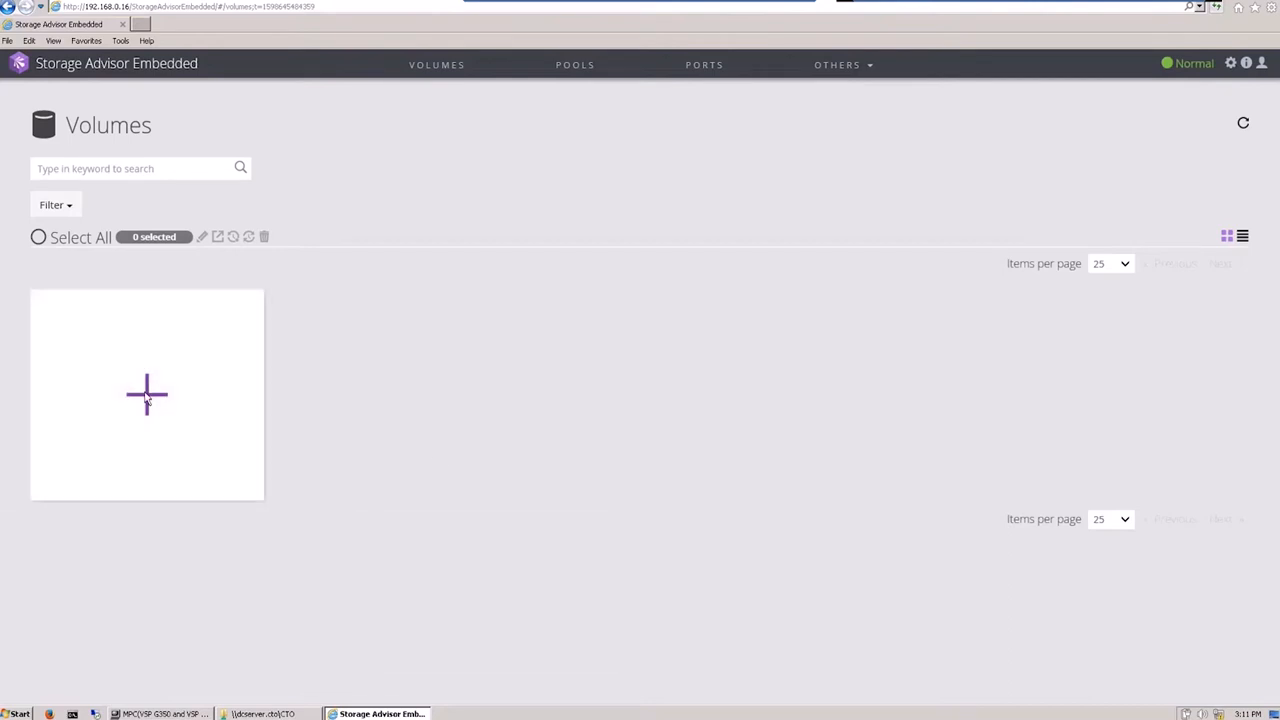
click(148, 394)
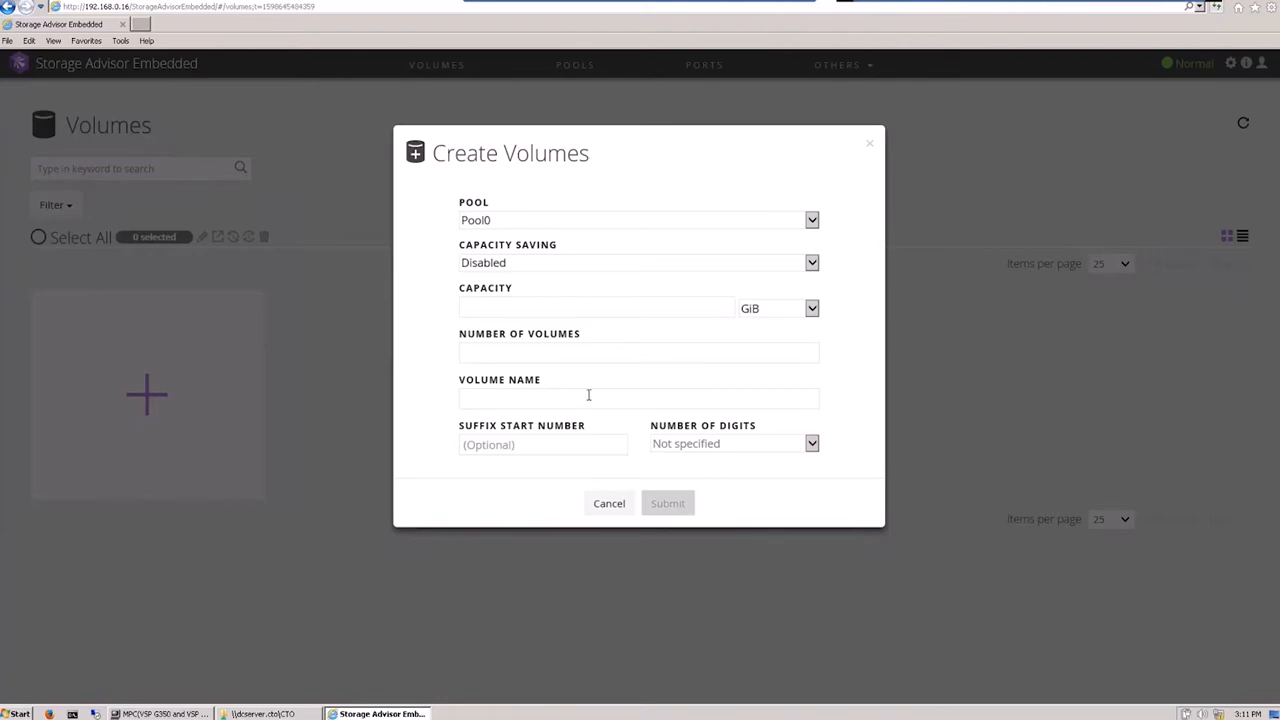
mouse_move(868, 504)
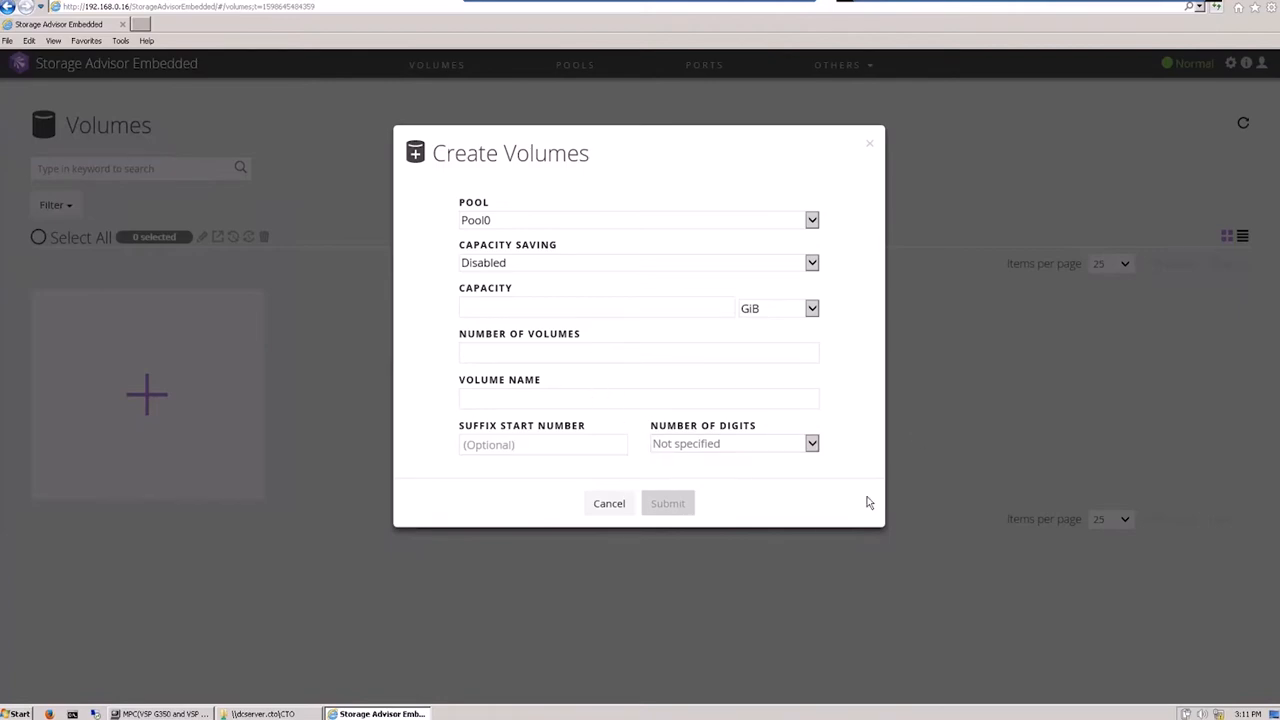